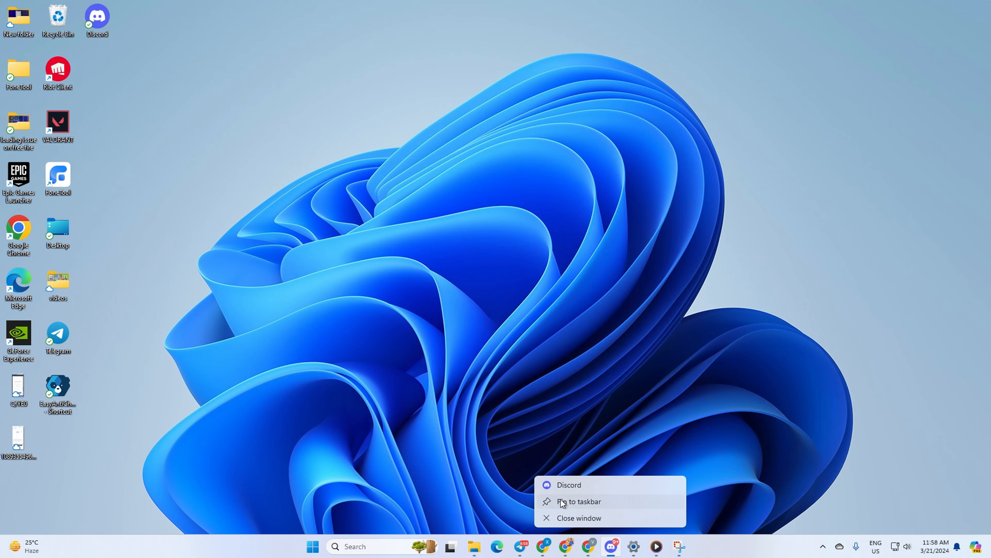
mouse_move(586, 499)
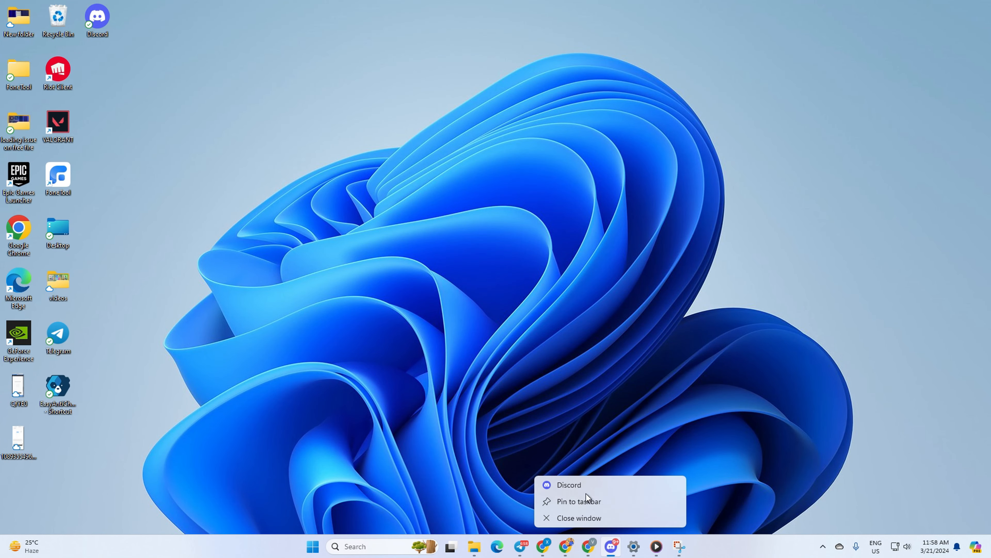
mouse_move(487, 270)
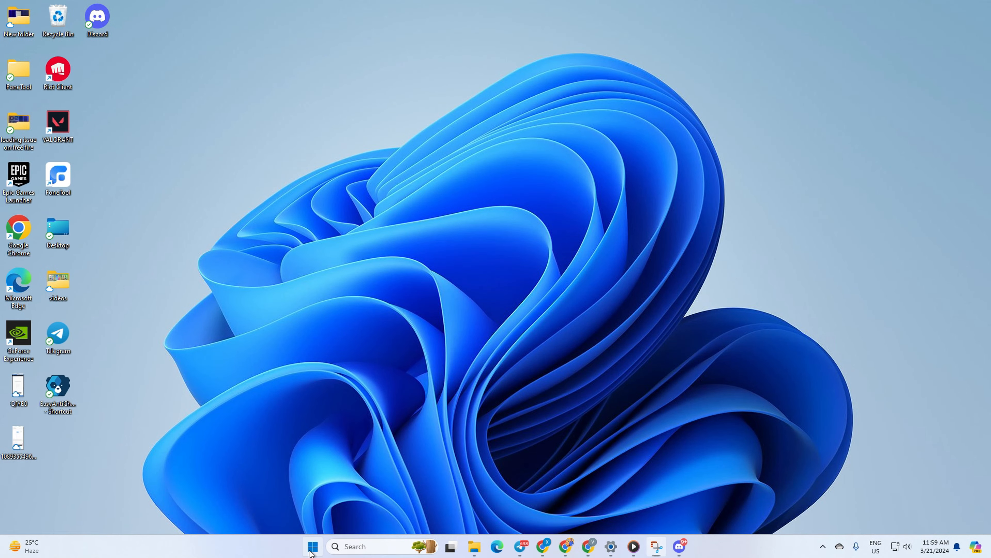
- Show All apps from Start and bring up Discord's context menu under D
click(312, 546)
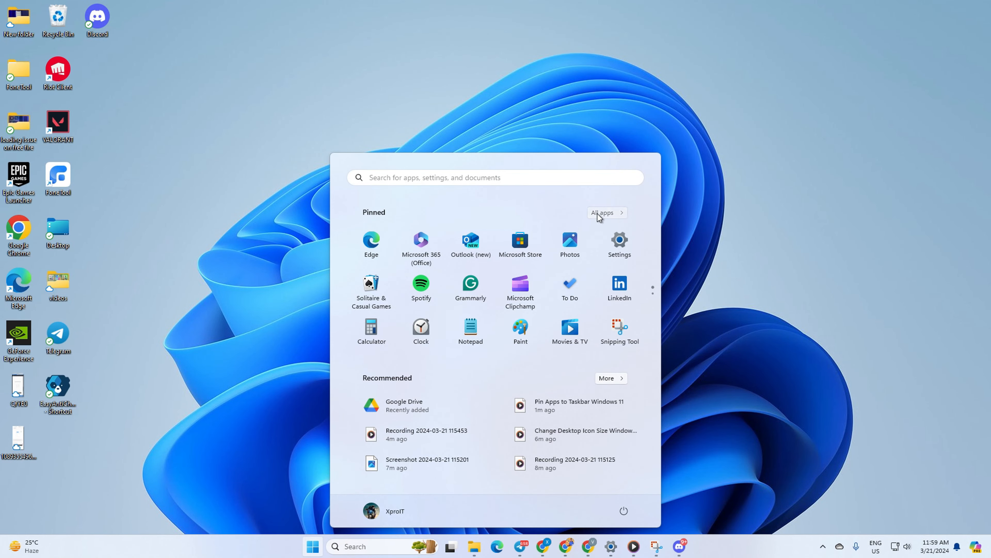
click(602, 212)
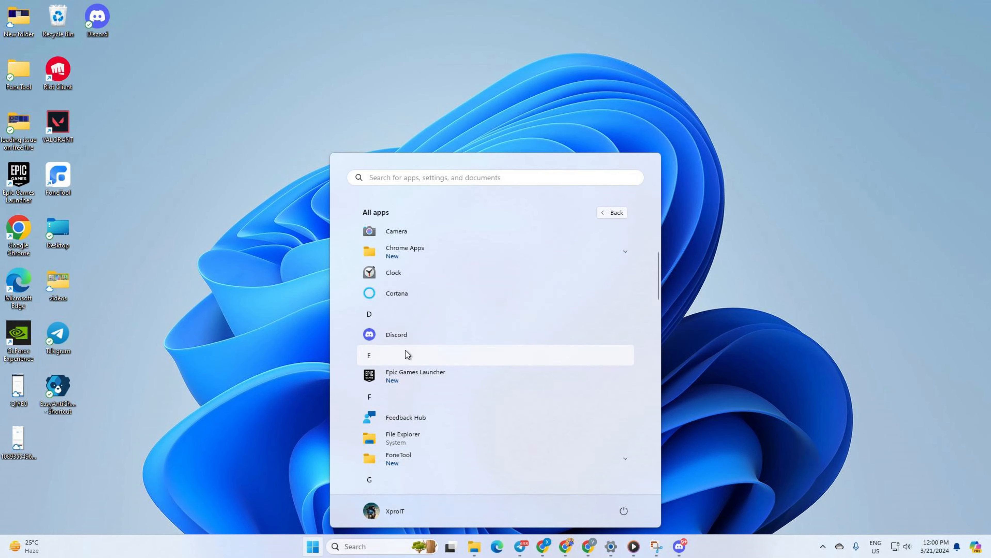
mouse_move(411, 346)
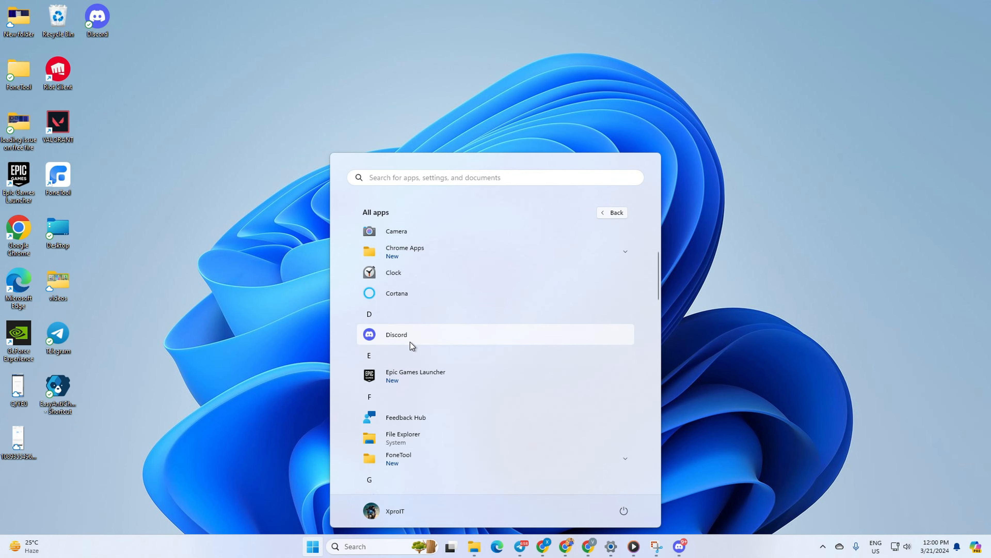
right_click(396, 334)
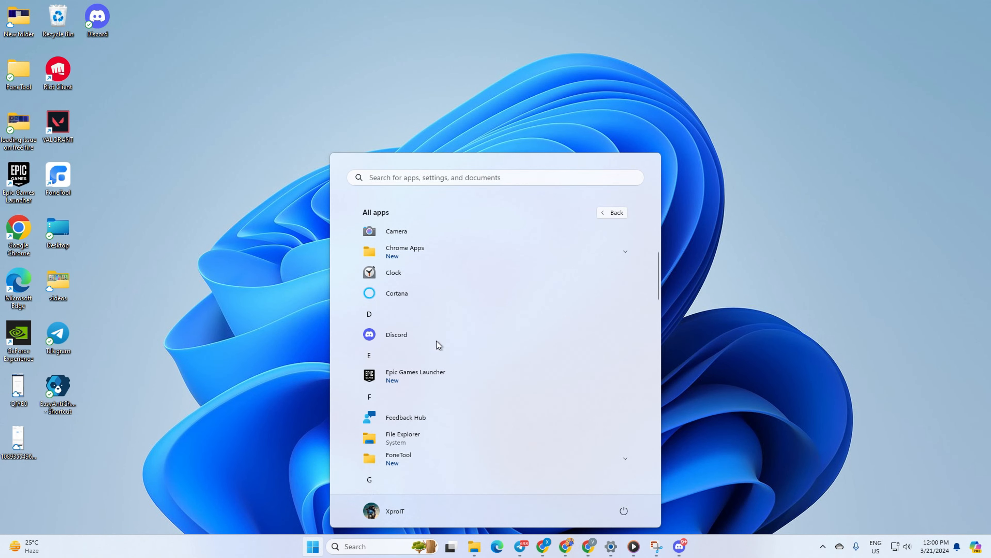
mouse_move(844, 177)
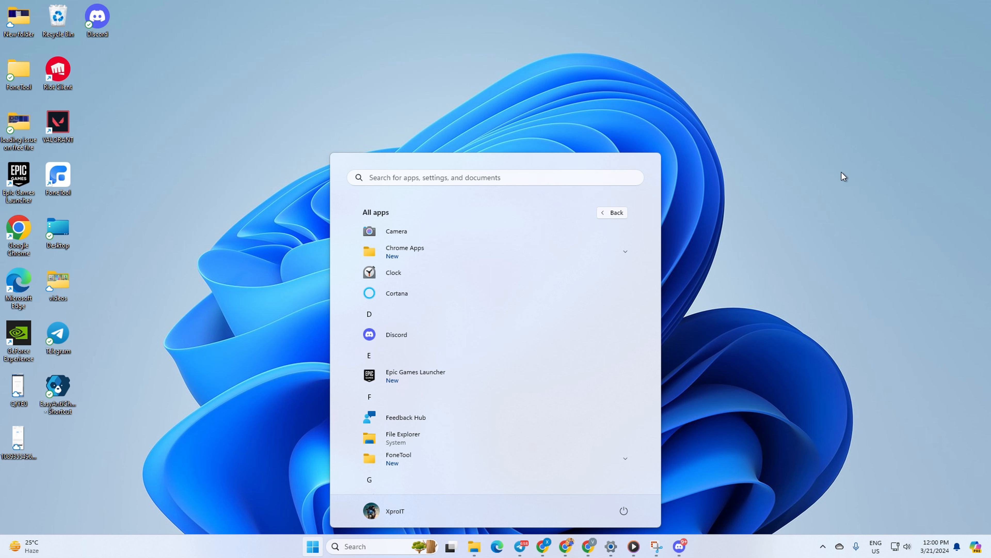